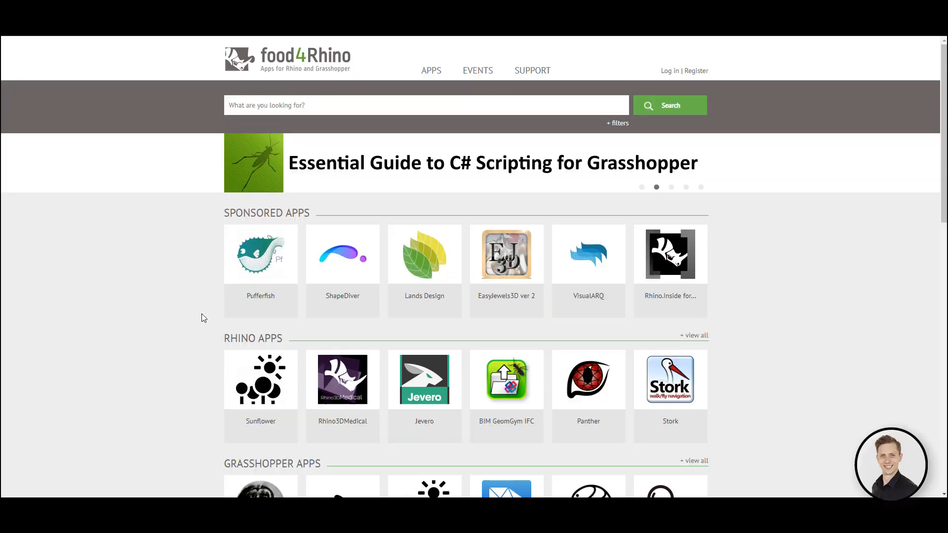
Step: Search food4Rhino for Telepathy and go to the plugin's page
text(Telepathy)
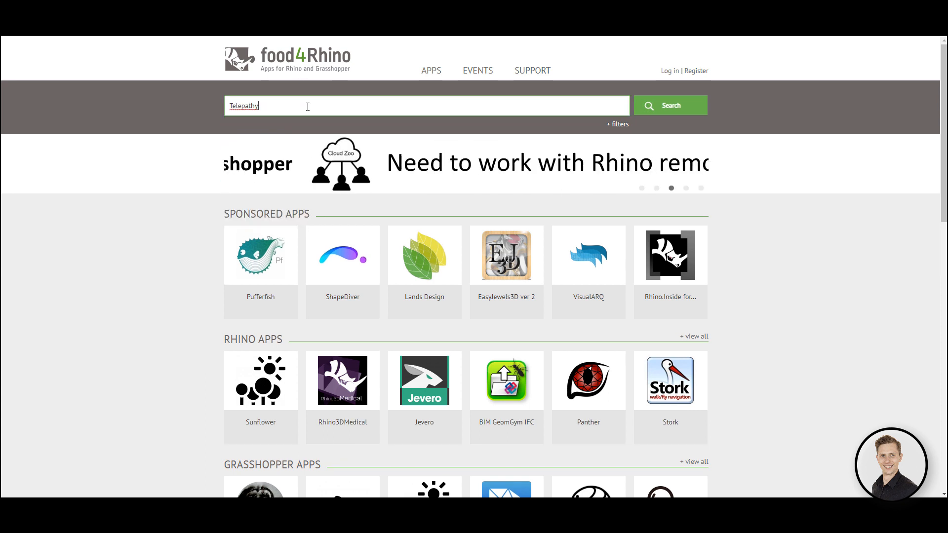
click(668, 106)
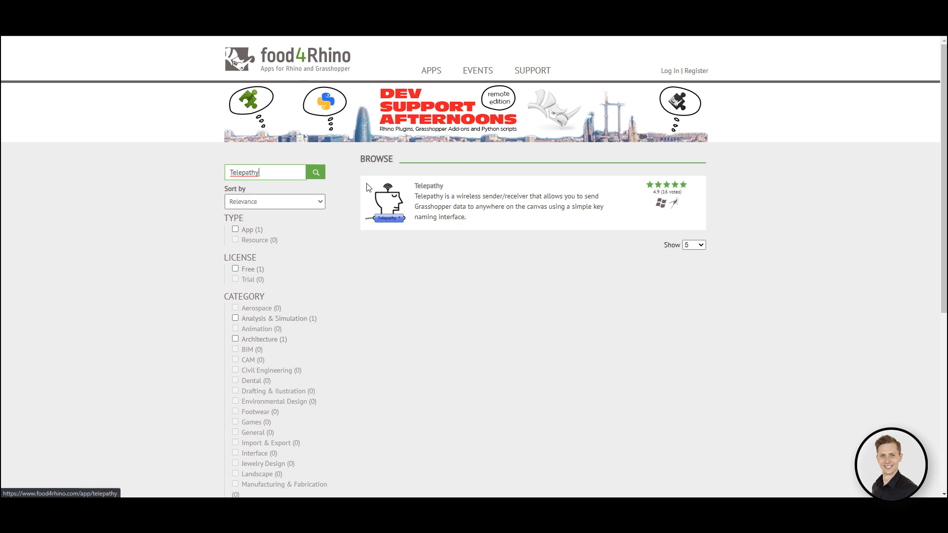
click(427, 186)
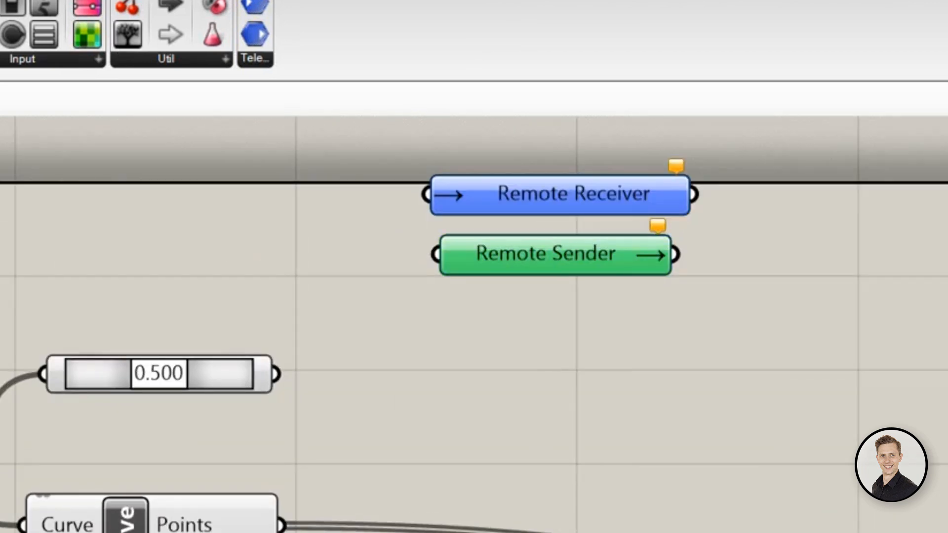
Step: Key the Remote Sender carrying the curve as RoadLine via its context options
right_click(551, 254)
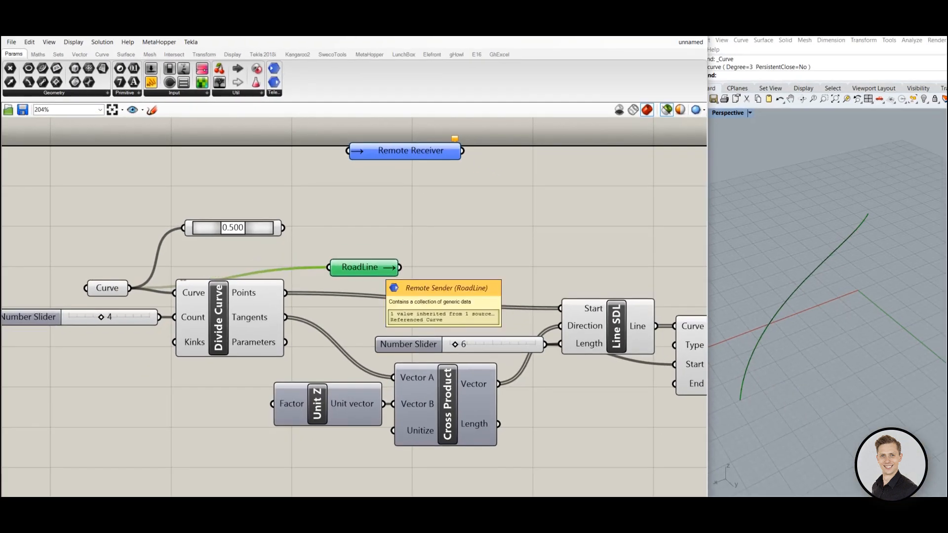
right_click(409, 151)
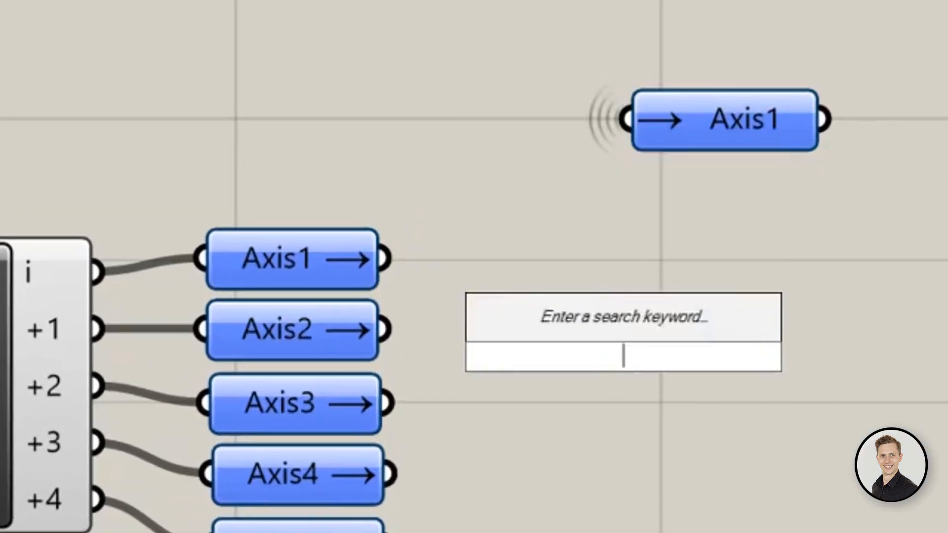
Step: Place preconfigured Remote Receivers keyed Axis* and Road from the canvas search
text(re=)
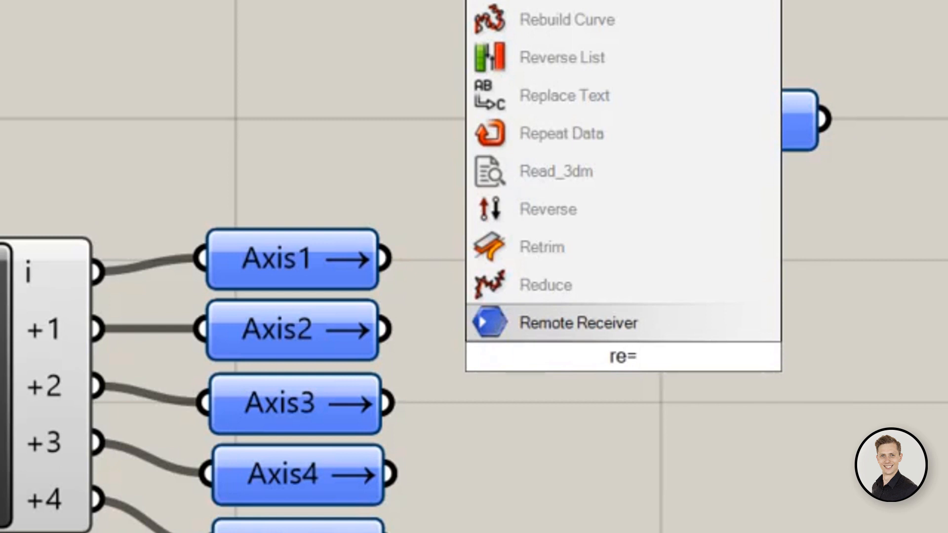
text(Axis)
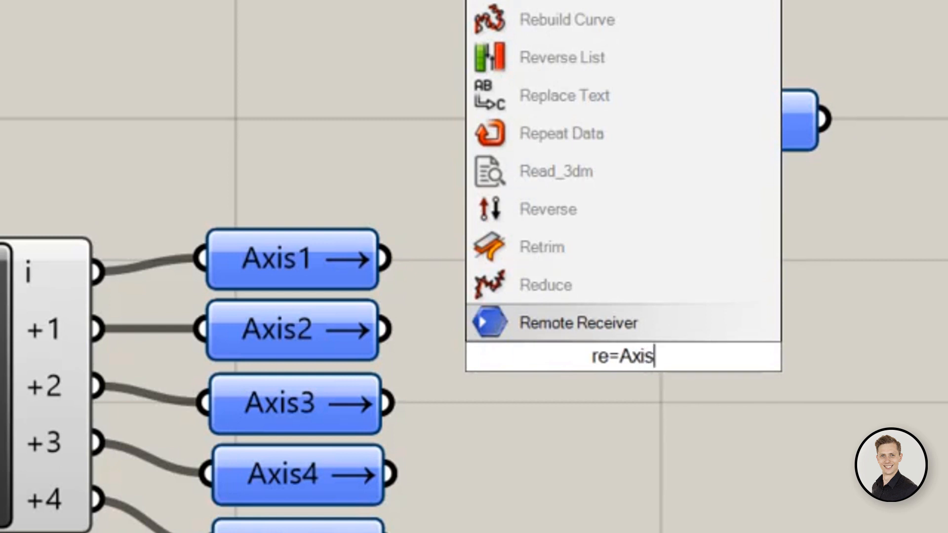
click(578, 322)
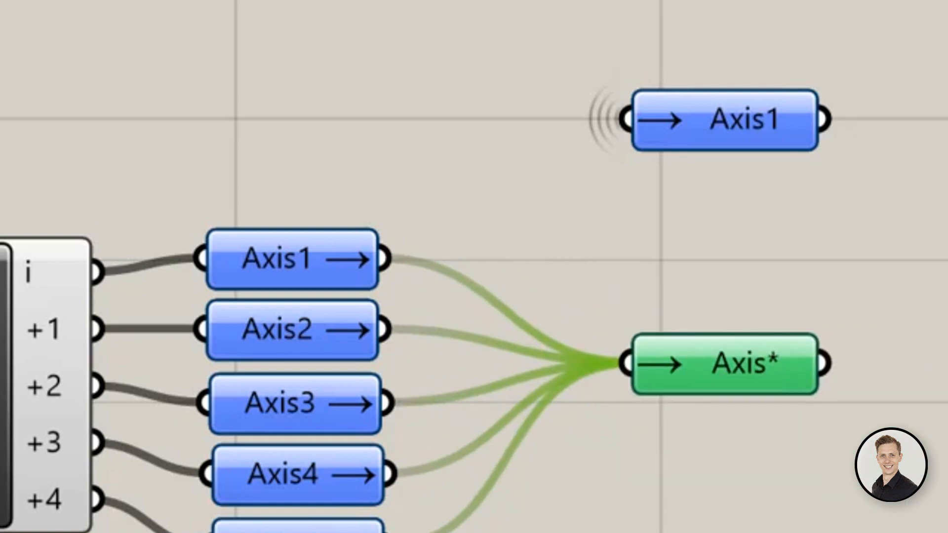
text(re)
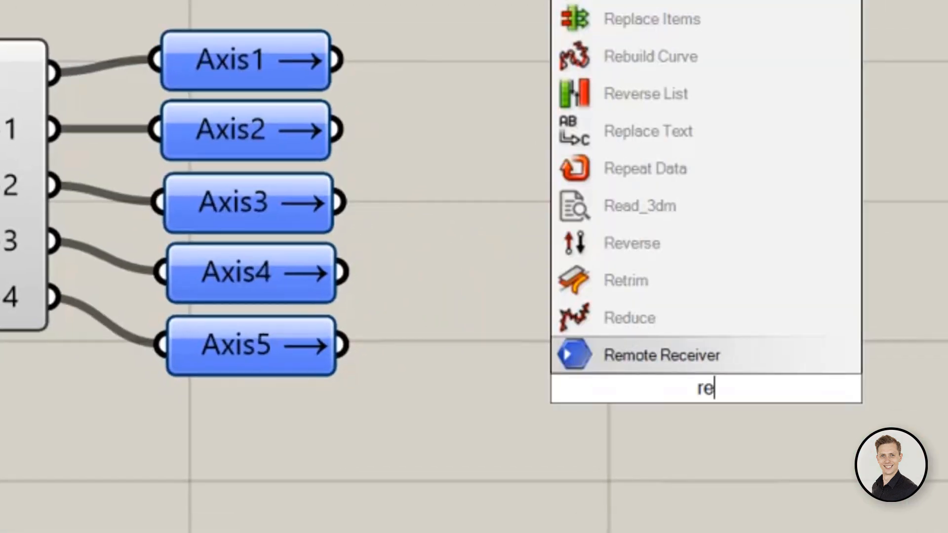
text(=Road)
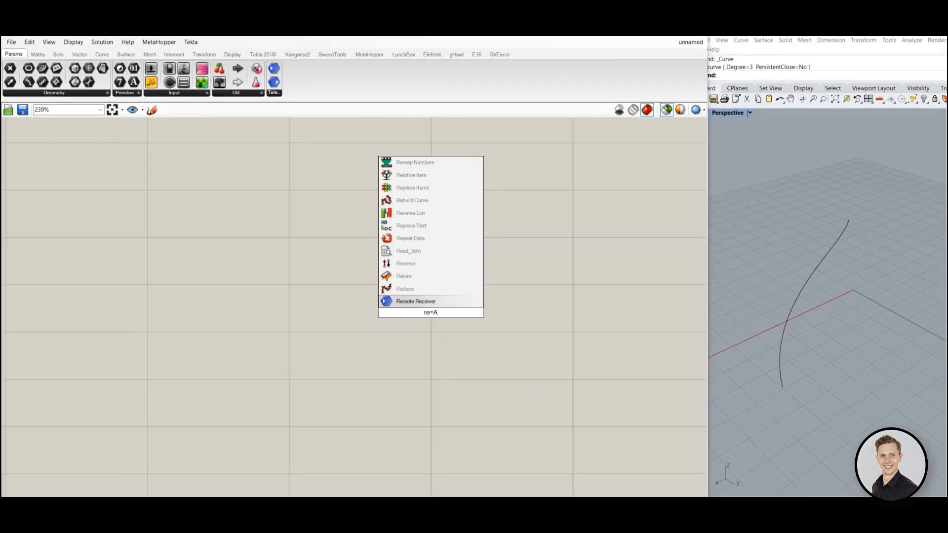
click(431, 312)
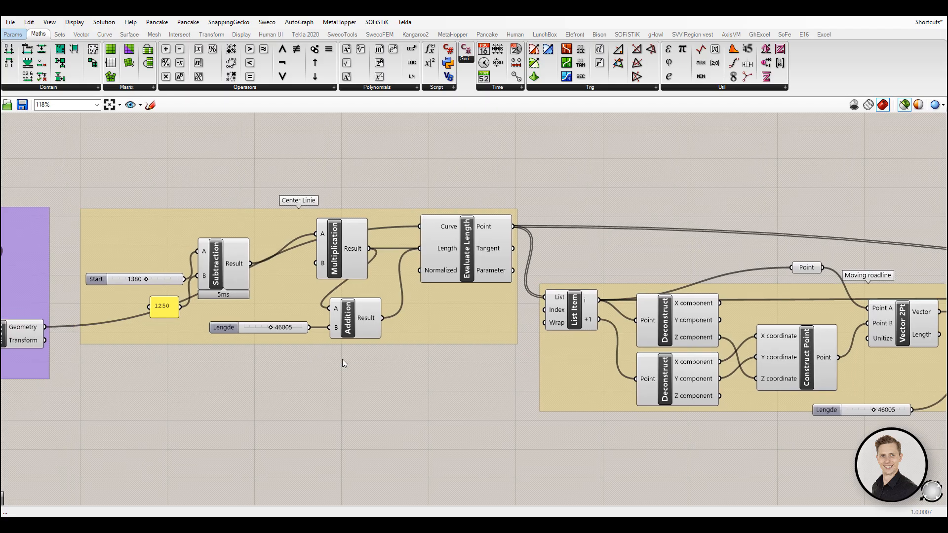
Step: Insert a relay on the curve wire into Evaluate Length in the Center Linie group
scroll(up, 3)
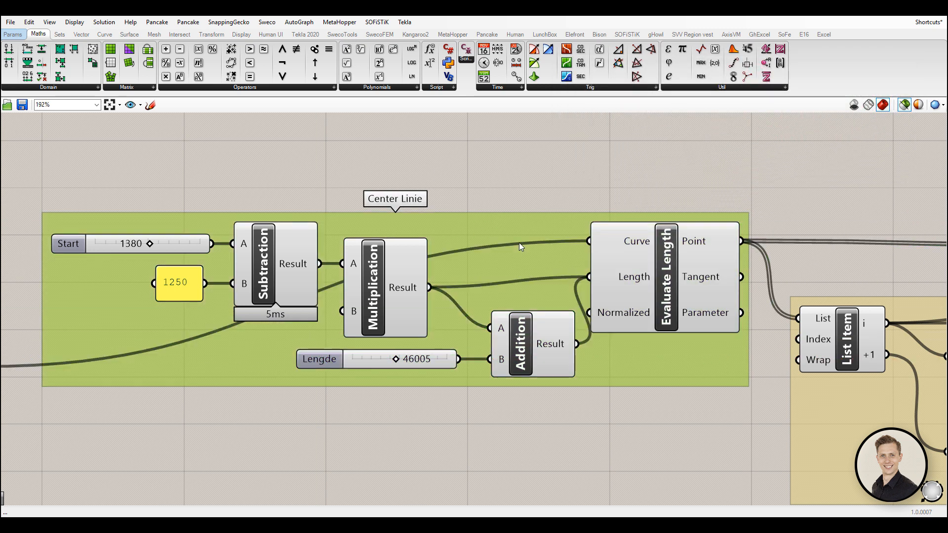
click(502, 242)
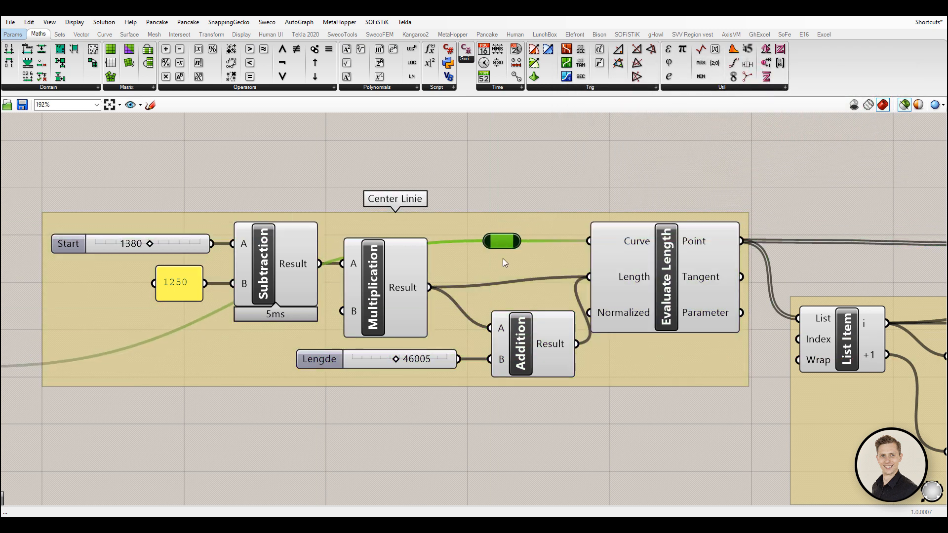
scroll(down, 3)
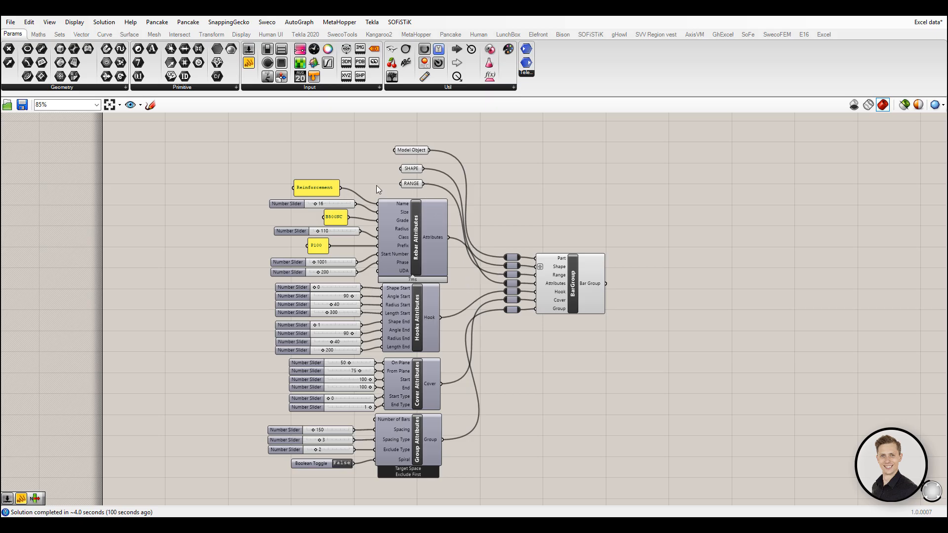
mouse_move(395, 208)
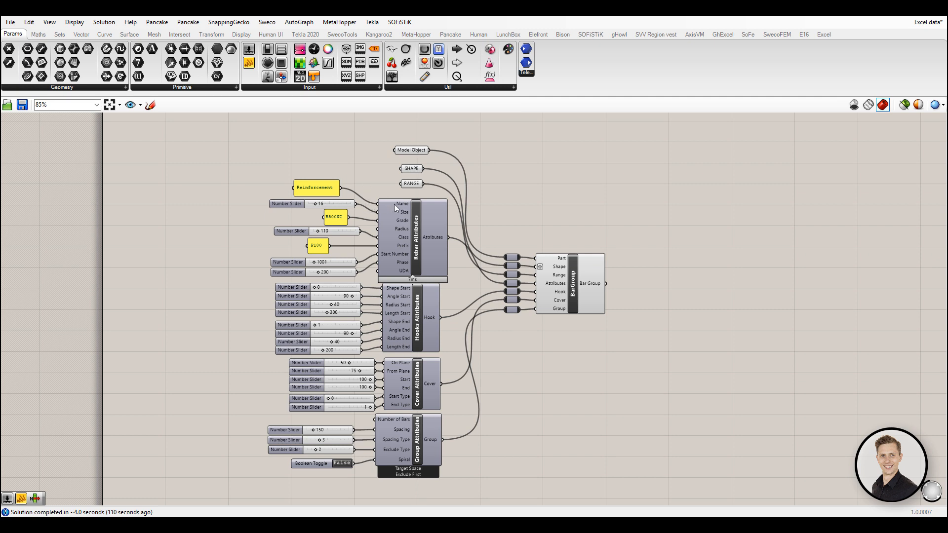
mouse_move(398, 228)
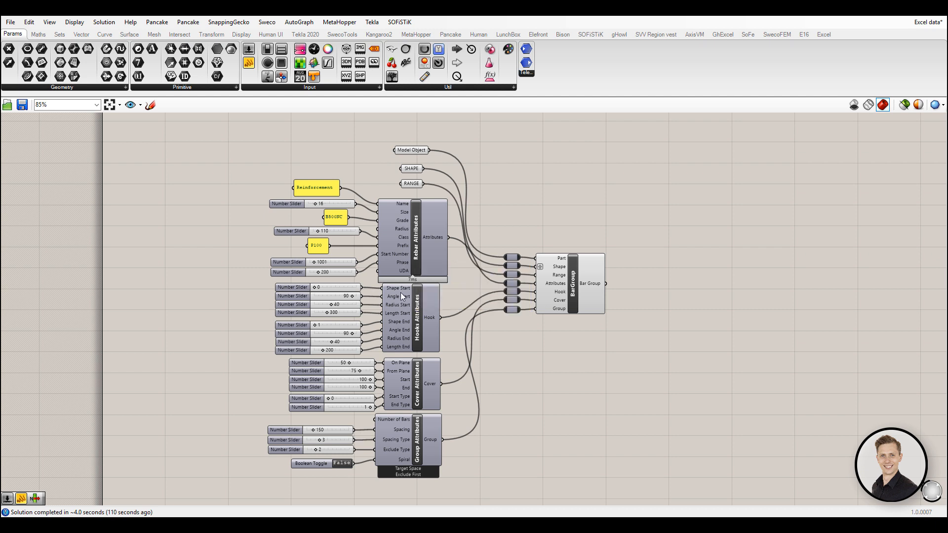
mouse_move(403, 272)
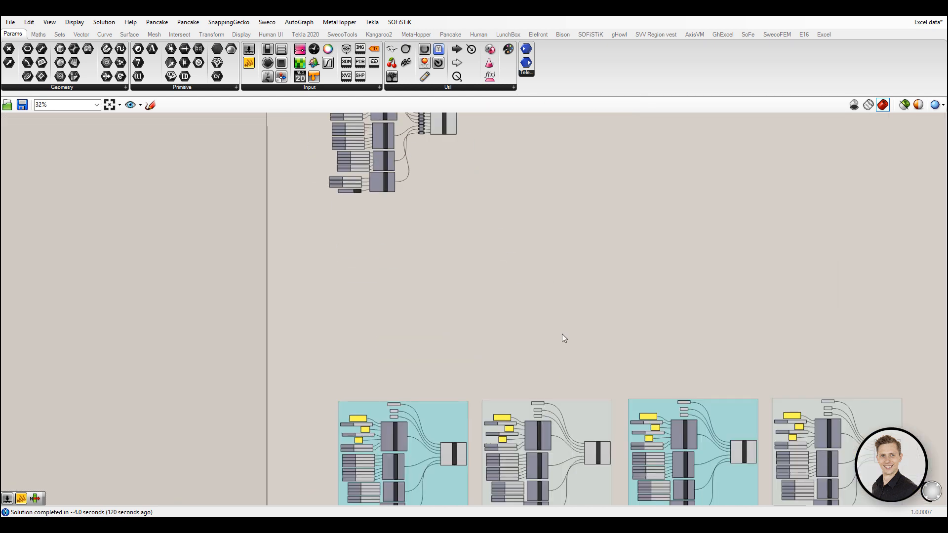
scroll(down, 3)
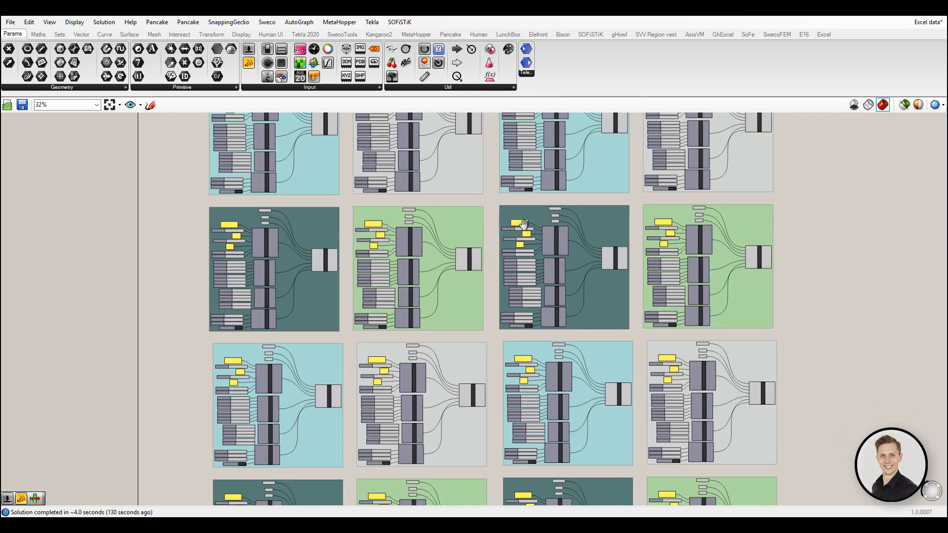
scroll(down, 3)
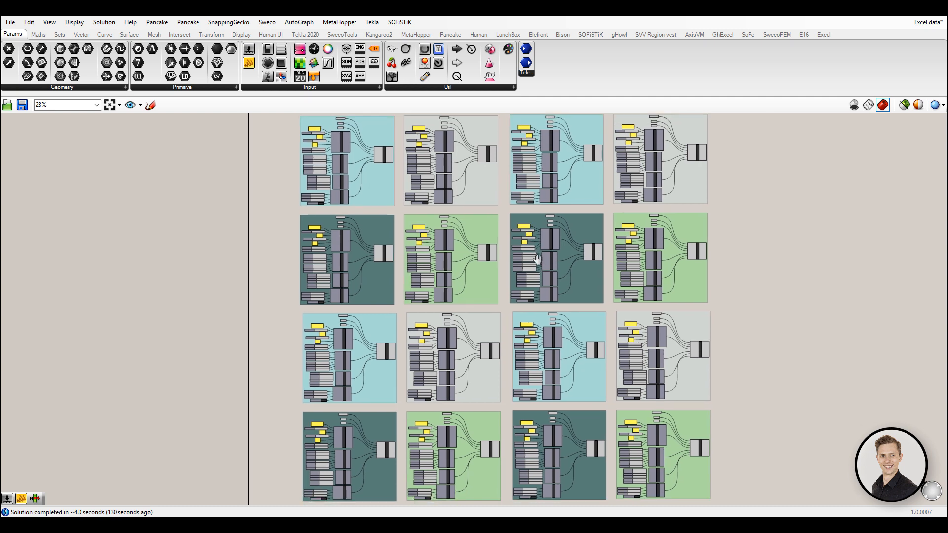
mouse_move(538, 260)
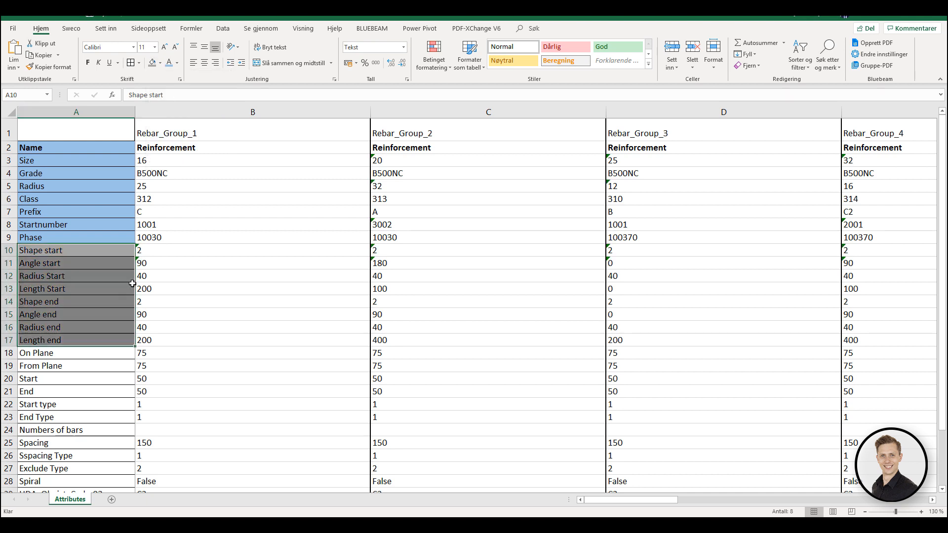
click(37, 353)
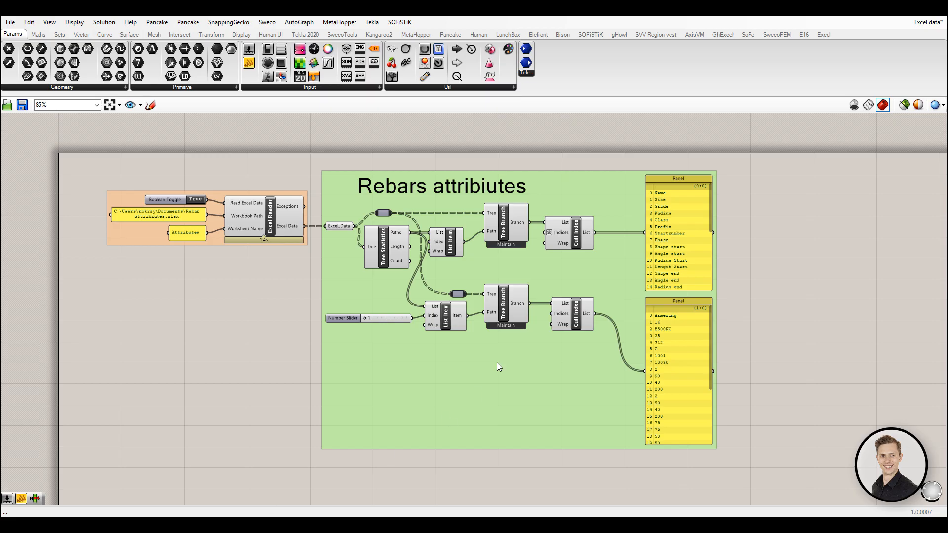
scroll(up, 3)
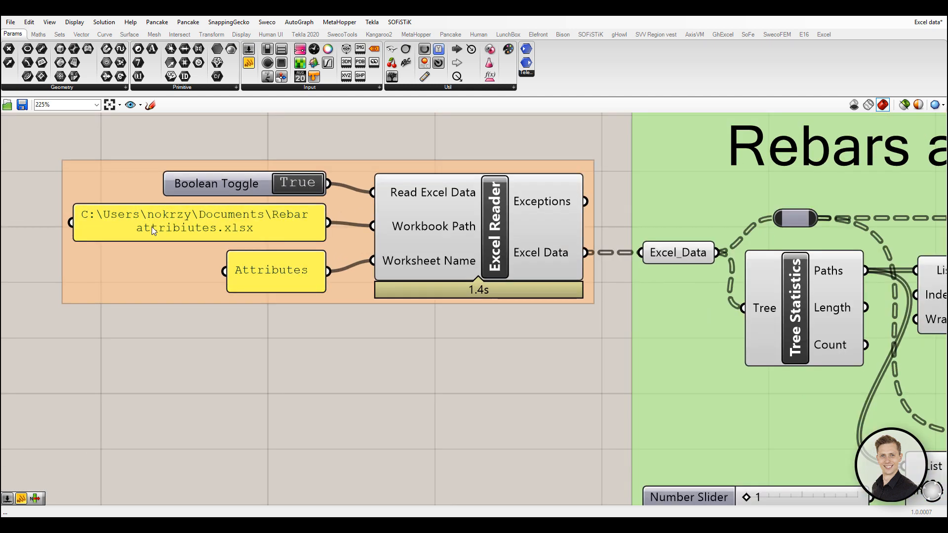
mouse_move(270, 270)
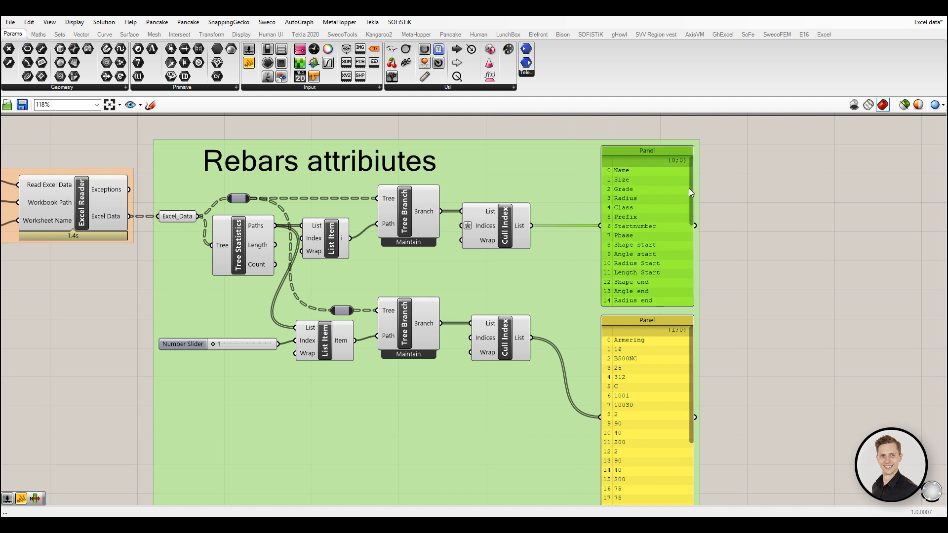
scroll(down, 3)
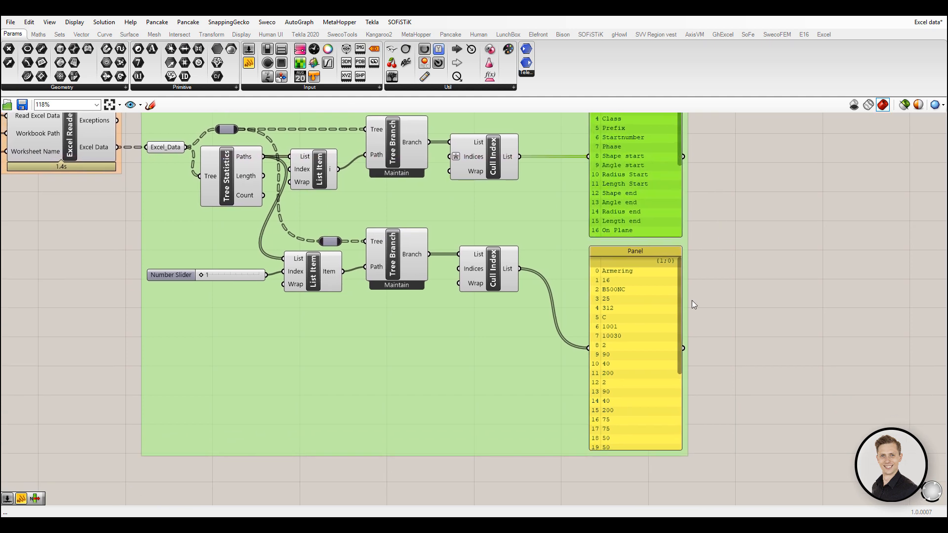
scroll(down, 3)
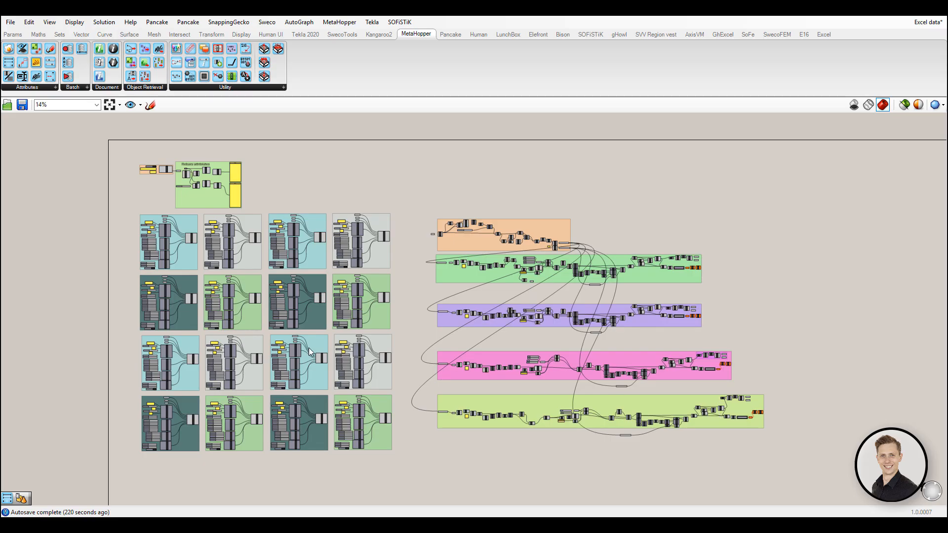
Step: Browse the Kangaroo2 and MetaHopper component tabs above the rebar groups
scroll(up, 3)
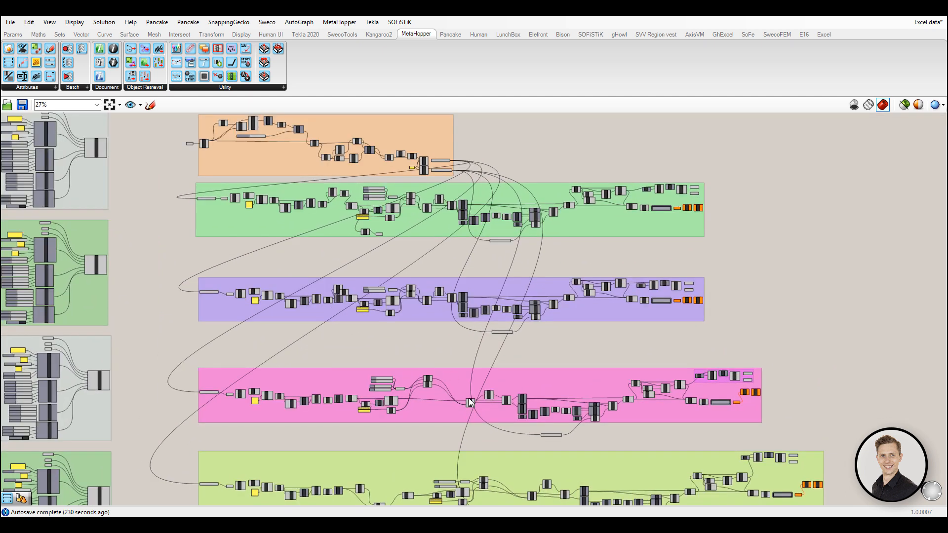
scroll(down, 3)
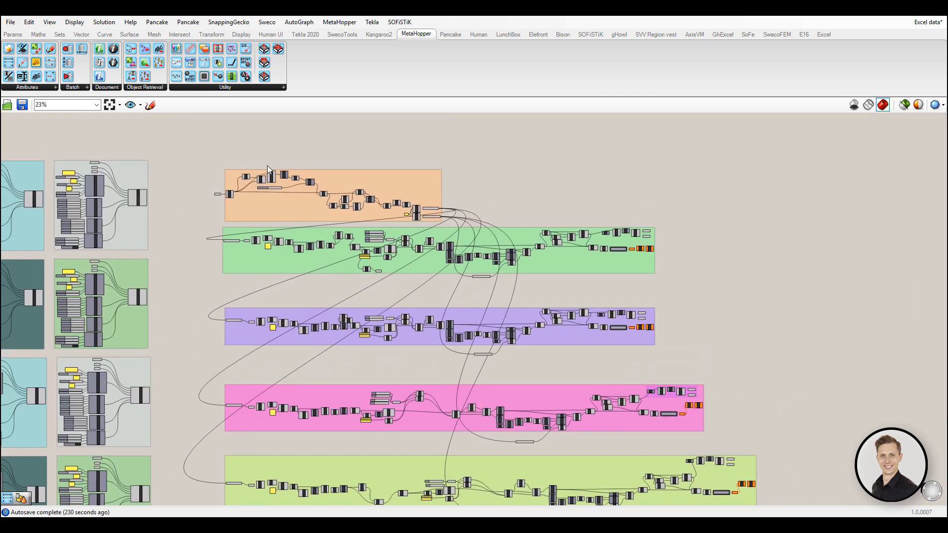
click(379, 34)
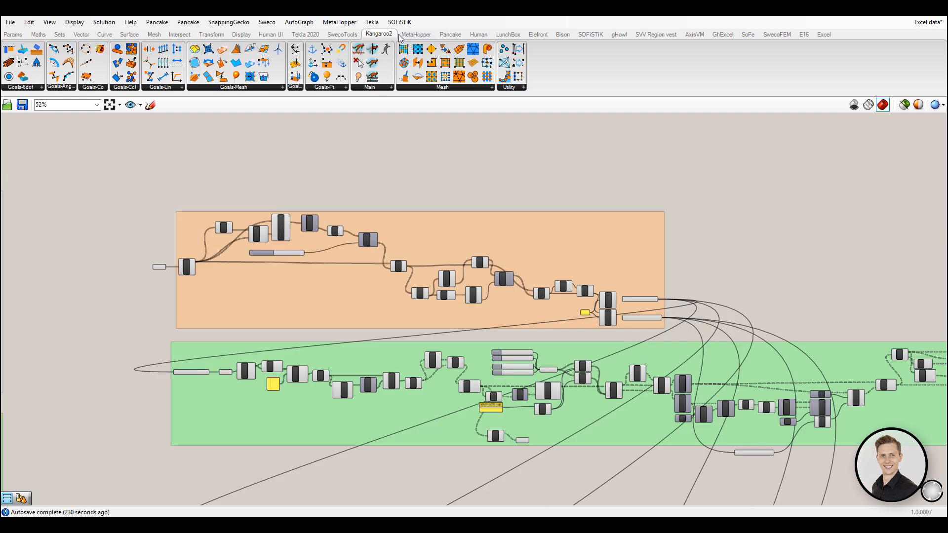
click(416, 33)
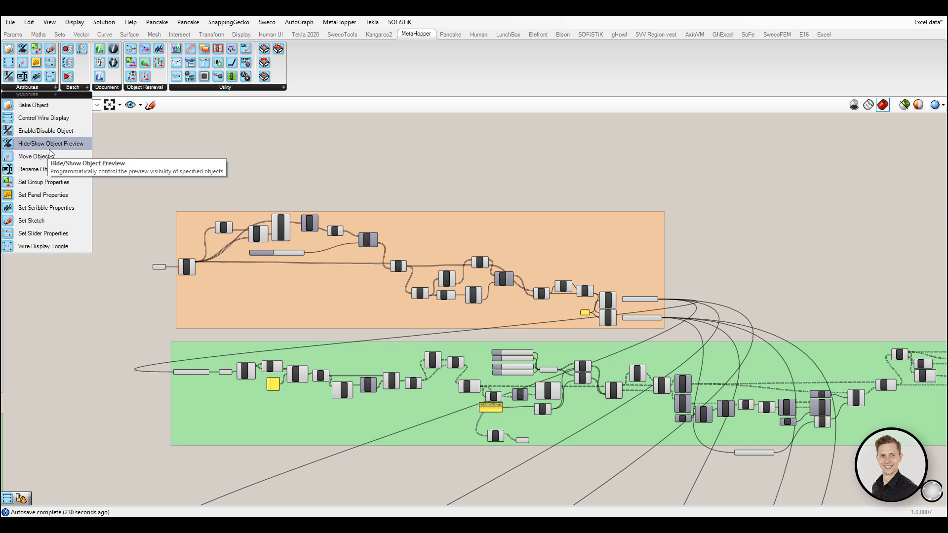
mouse_move(56, 118)
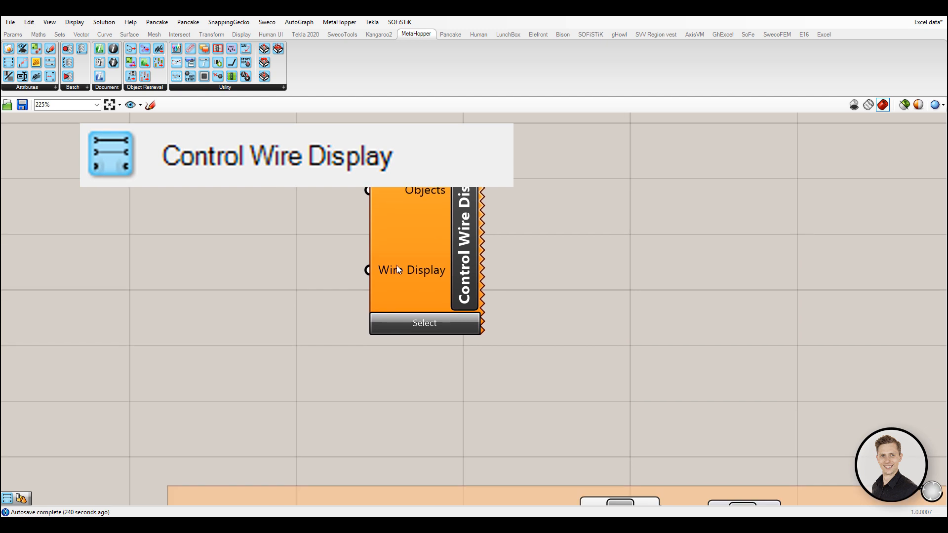
Step: Set Control Wire Display's Wire Display input locally to Hidden
right_click(411, 270)
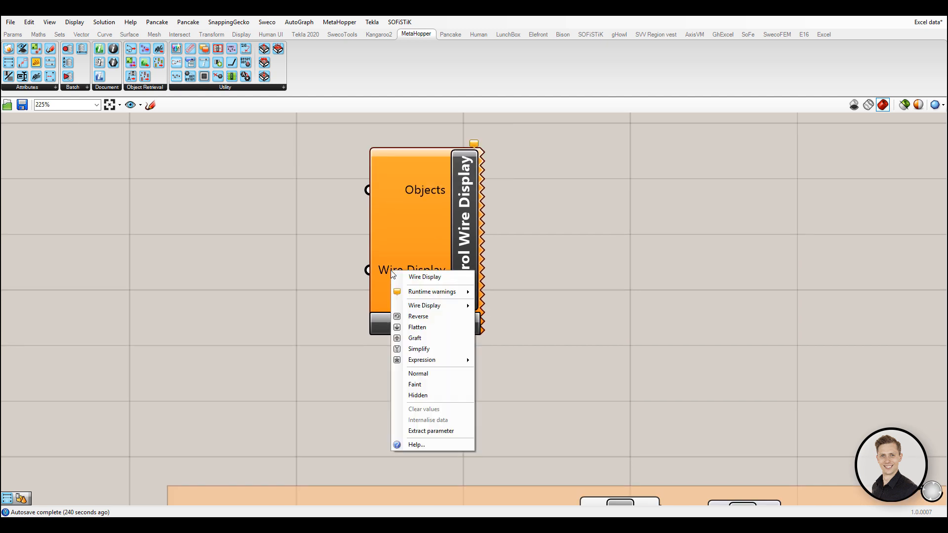
mouse_move(418, 395)
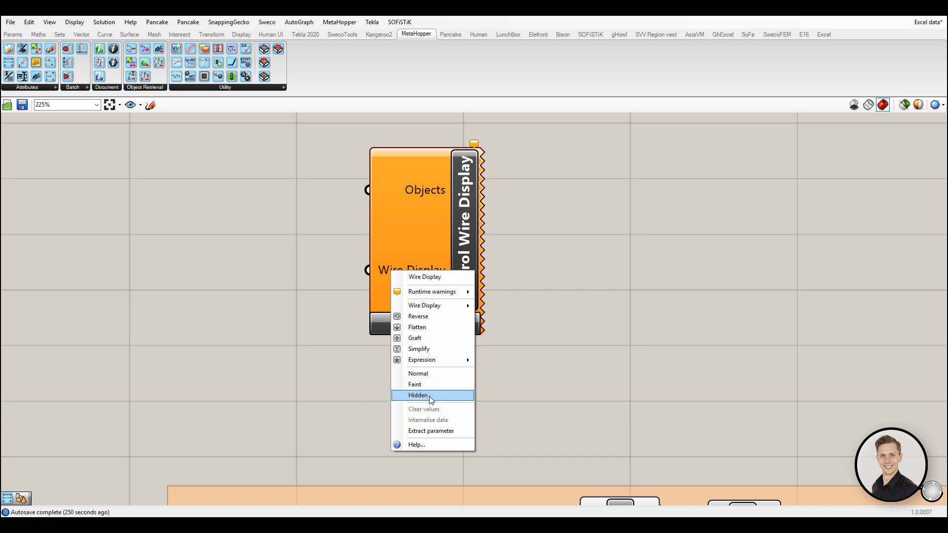
click(418, 395)
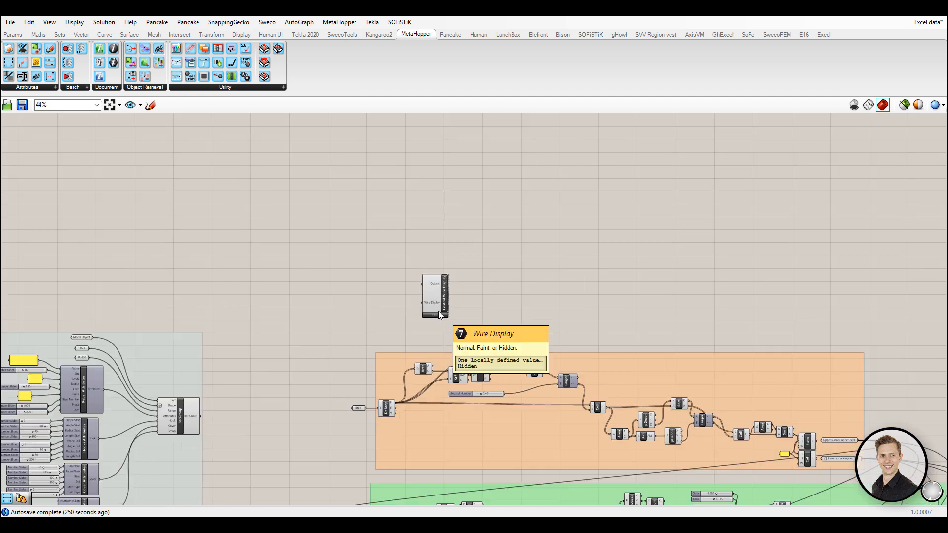
scroll(down, 3)
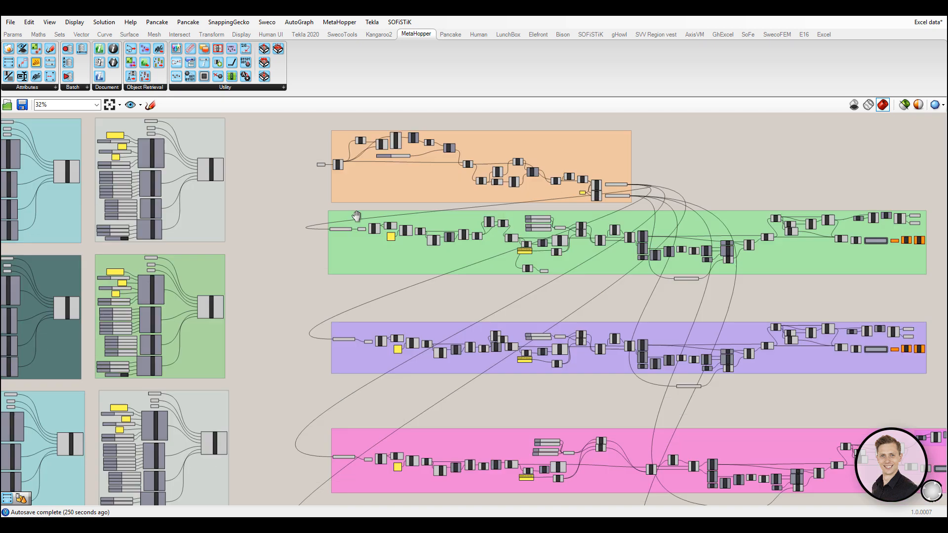
scroll(down, 3)
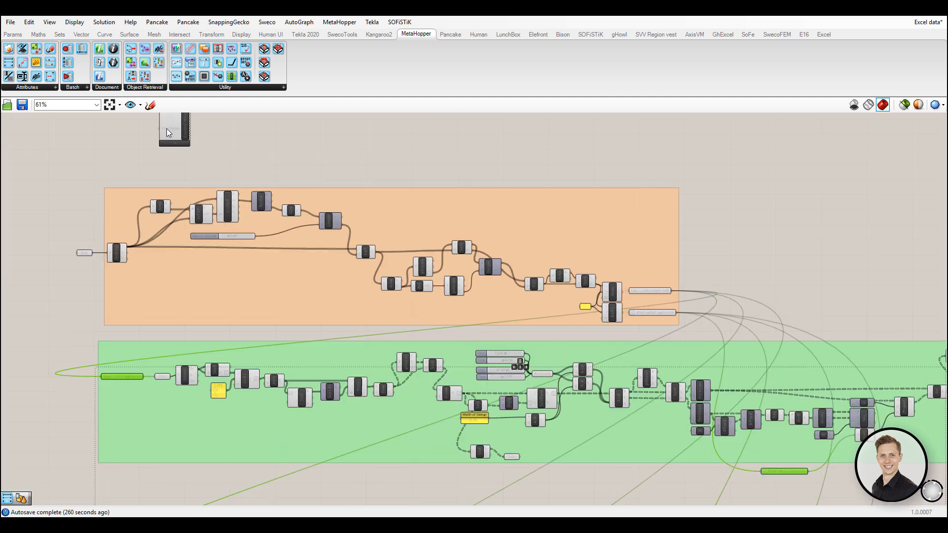
scroll(down, 3)
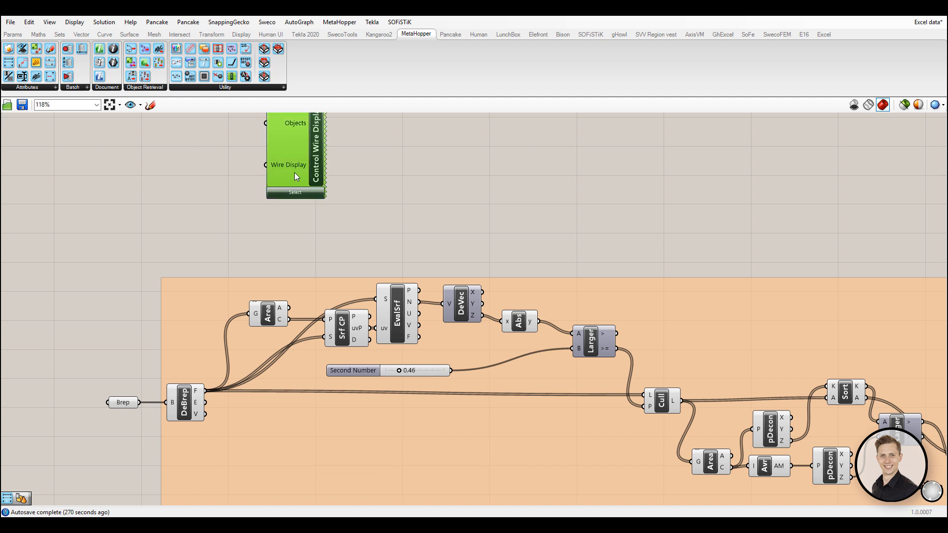
scroll(down, 3)
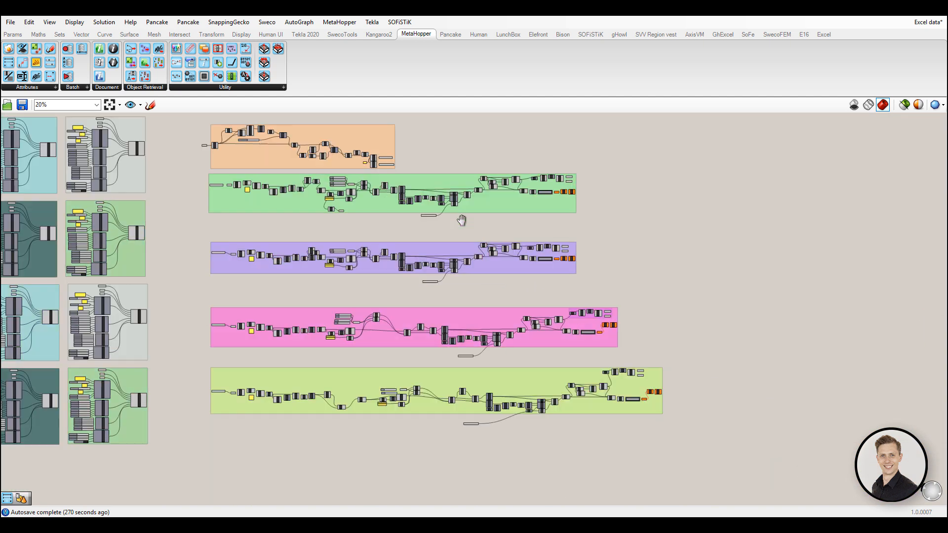
Step: Select the group's components for wire control and zoom out to check the hidden wires
scroll(down, 3)
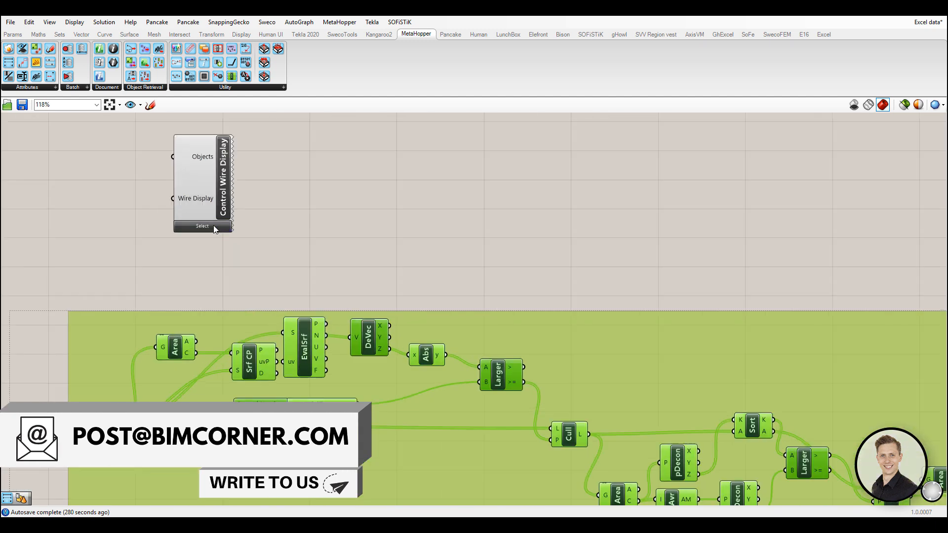
click(201, 225)
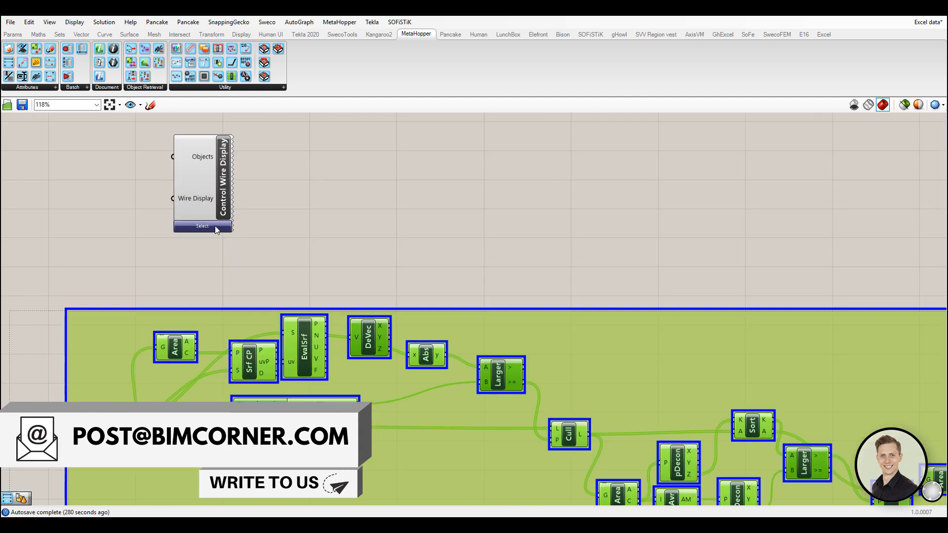
scroll(down, 3)
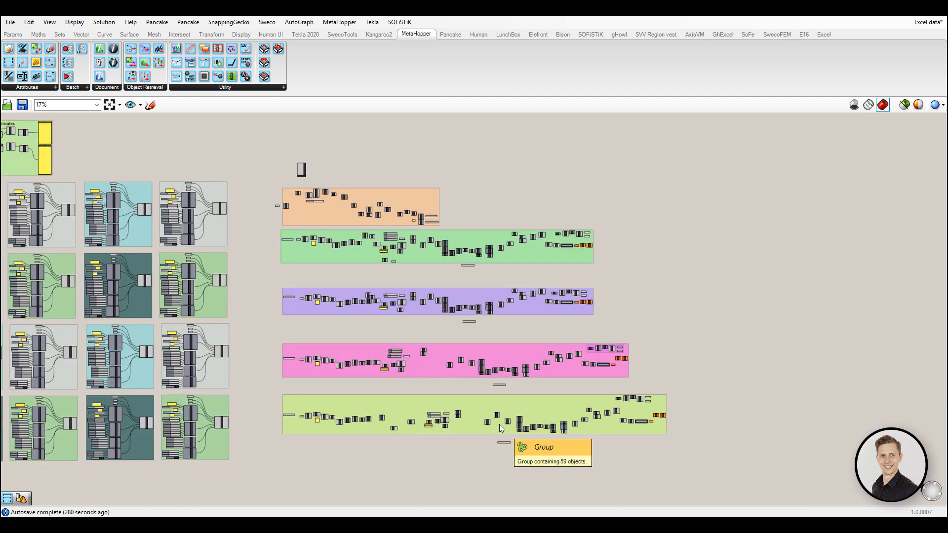
scroll(up, 3)
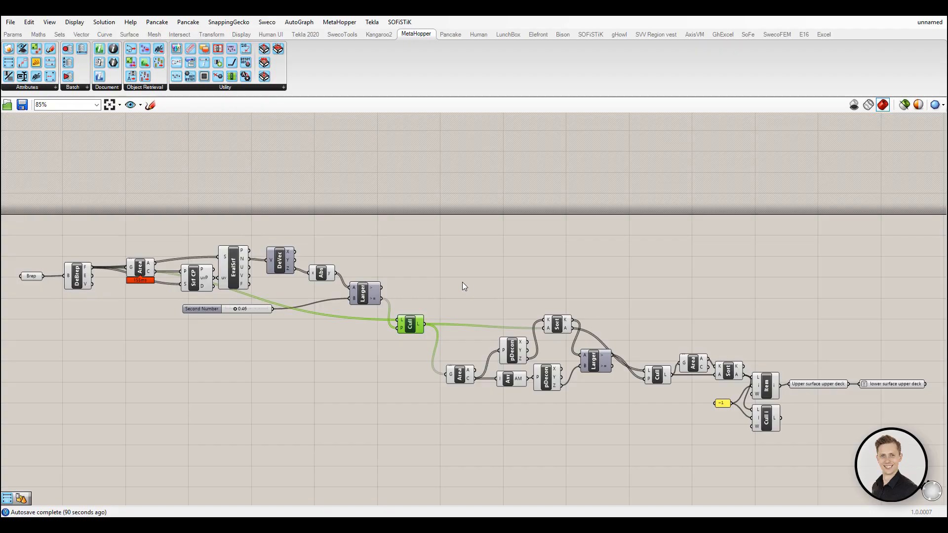
Step: Show AutoGraph's Layout Algorithm Viewer for the new document
click(298, 22)
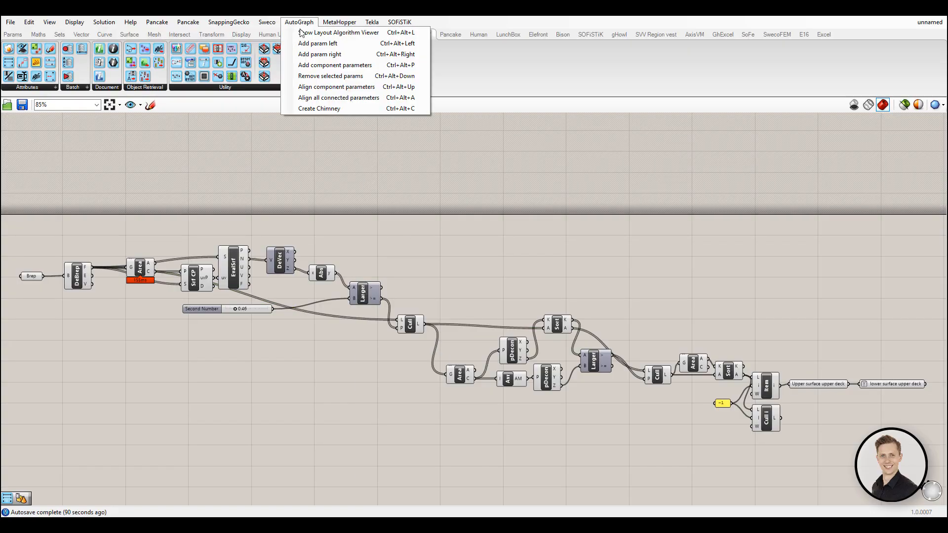
click(338, 32)
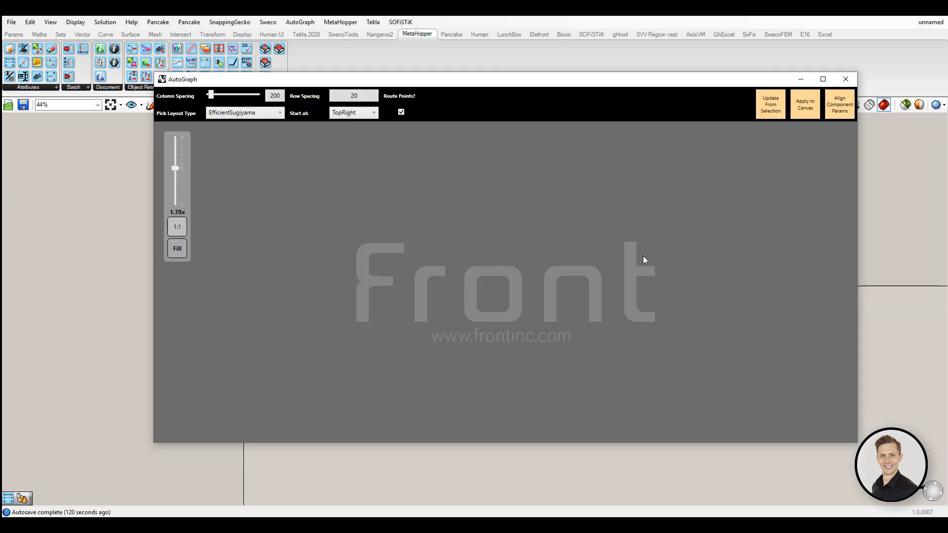
Step: Fit the preview, compare Tree with EfficientSugiyama, and lower the column spacing
click(177, 249)
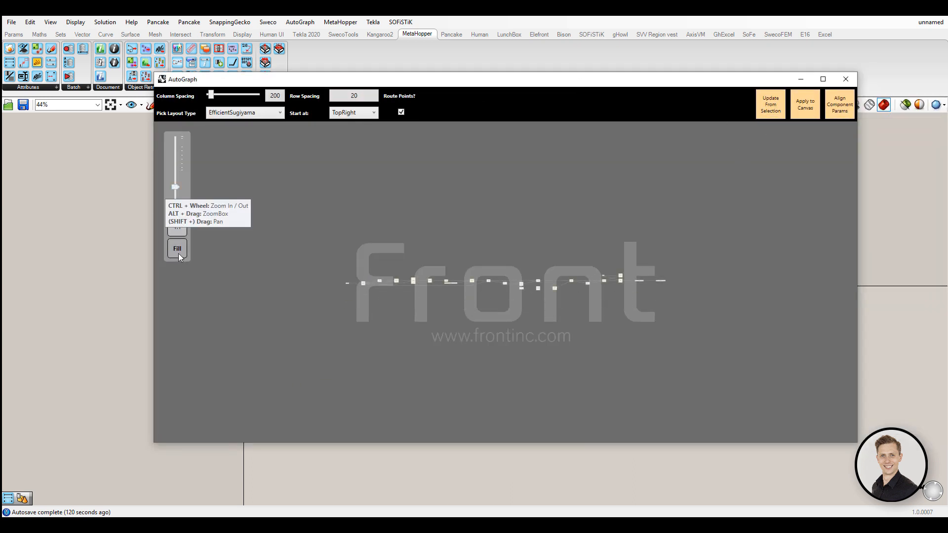
drag(175, 188, 176, 184)
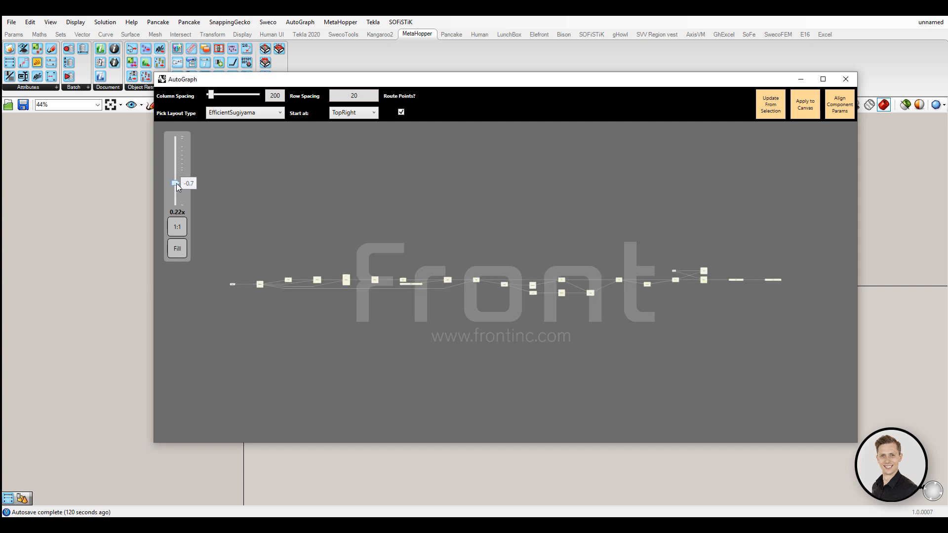
click(243, 113)
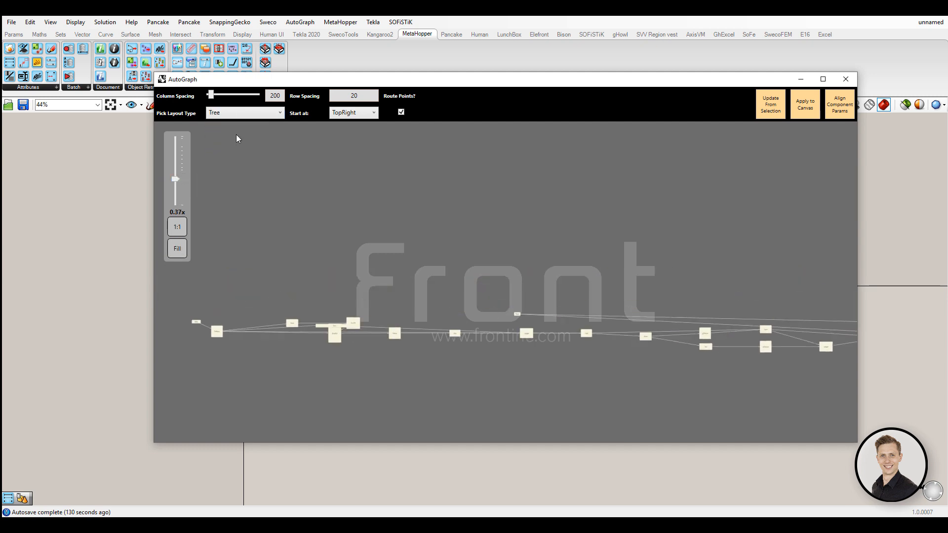
click(244, 113)
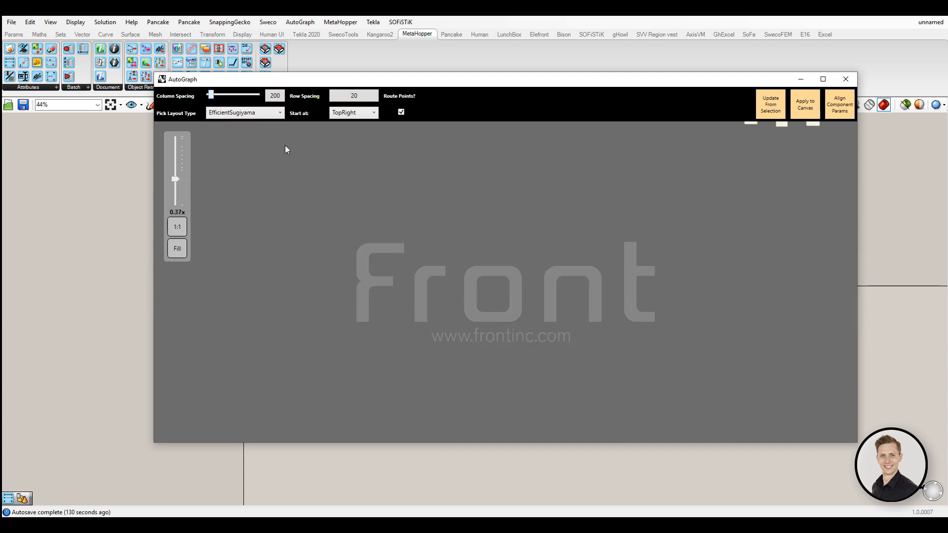
drag(210, 94, 208, 95)
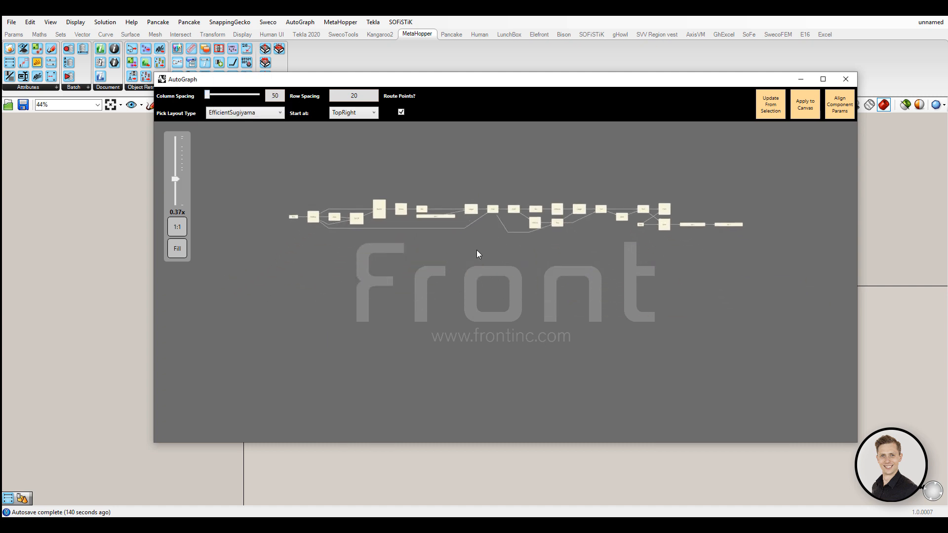
text(100%)
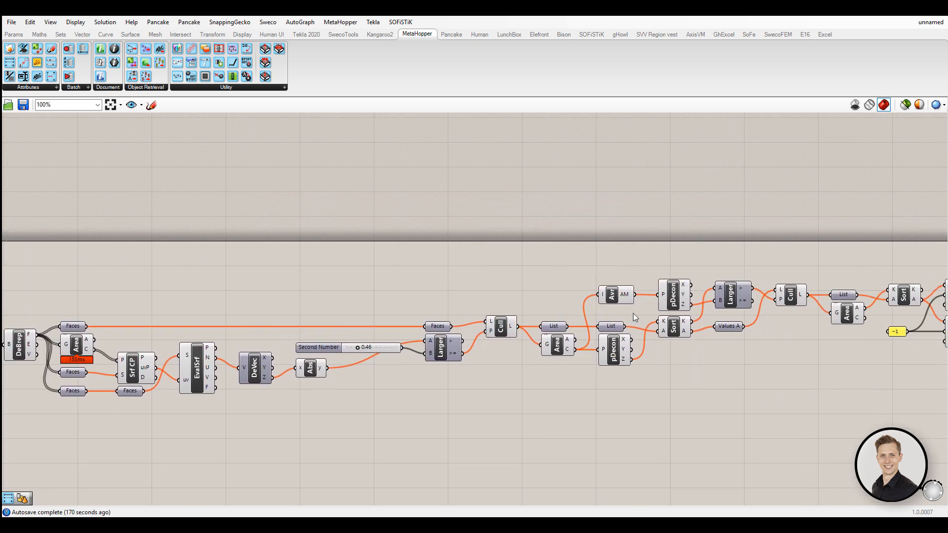
scroll(up, 3)
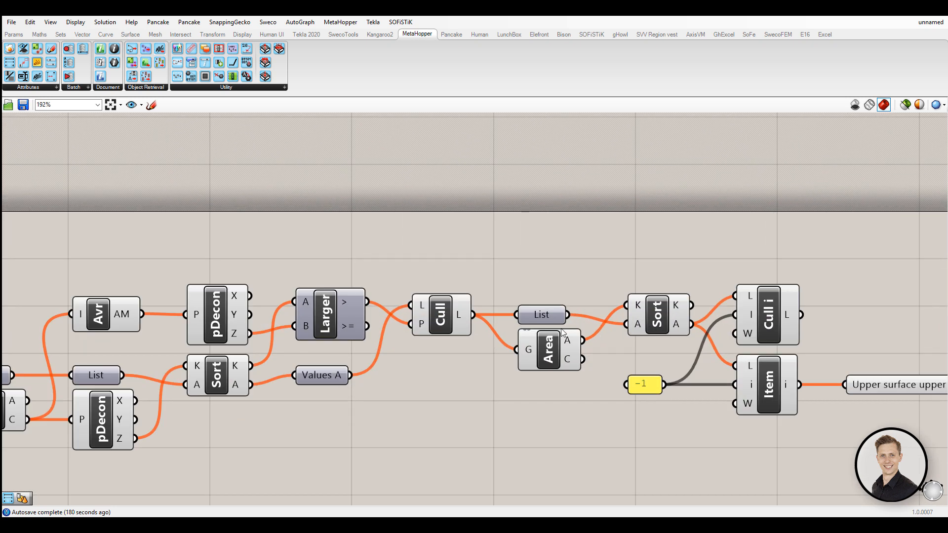
scroll(down, 3)
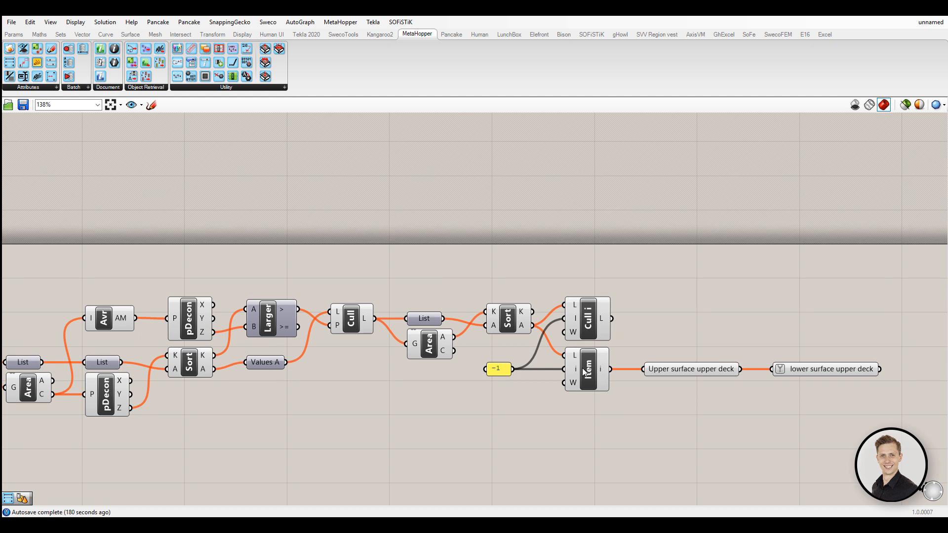
scroll(down, 3)
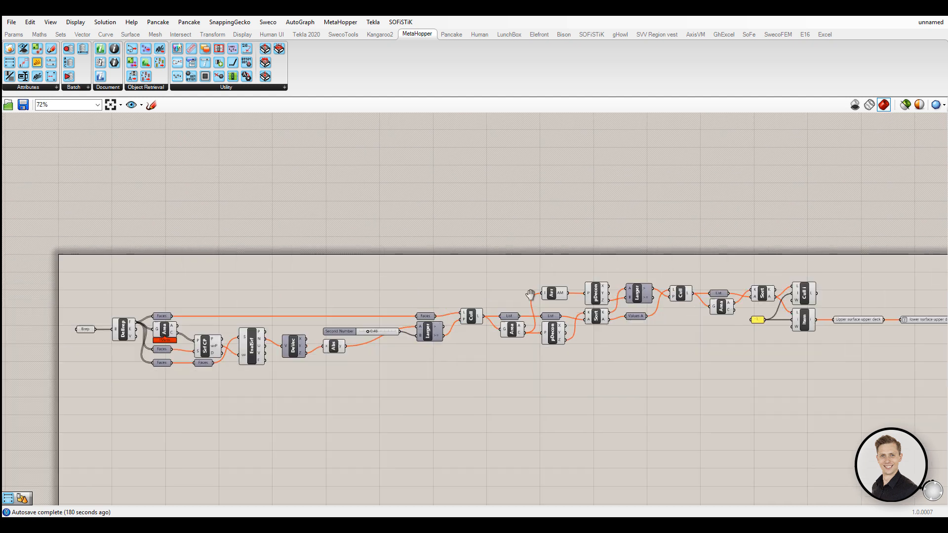